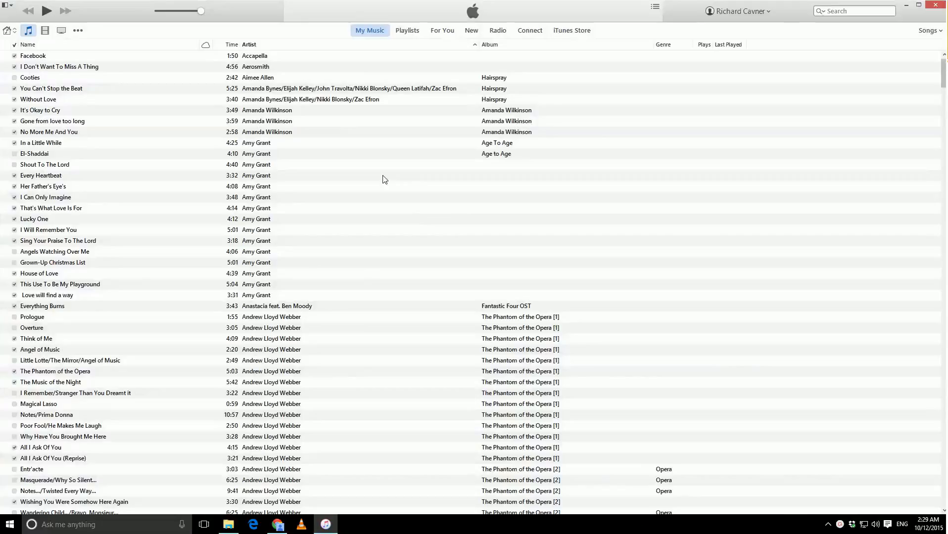
pyautogui.moveTo(234, 208)
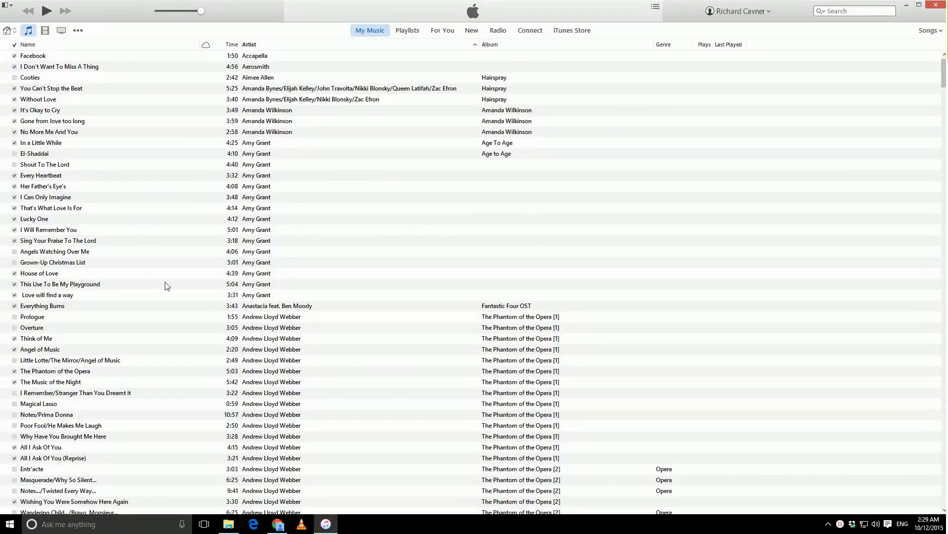
pyautogui.moveTo(146, 225)
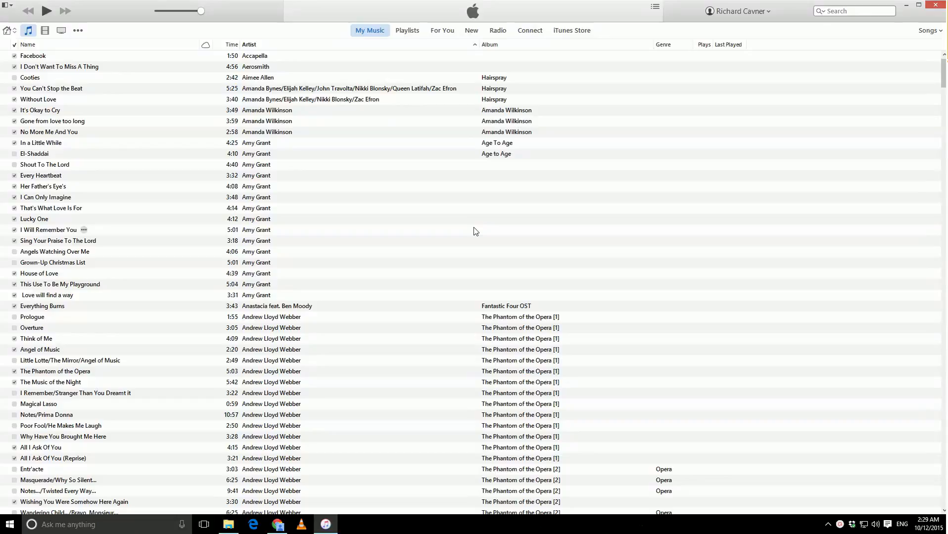
pyautogui.moveTo(410, 269)
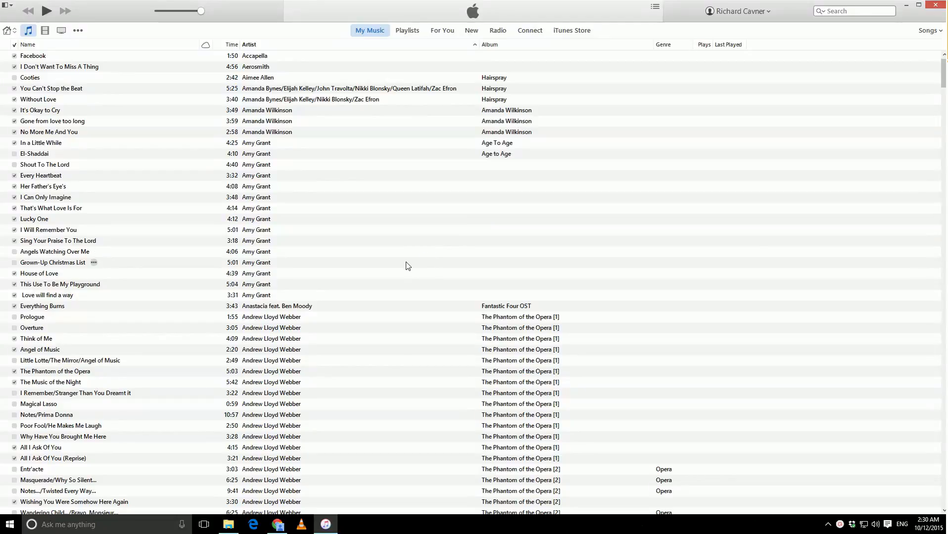
# - Drag the Eon MP3s from the Eon - Greg Bear - 1985 folder into the iTunes music list
pyautogui.click(228, 524)
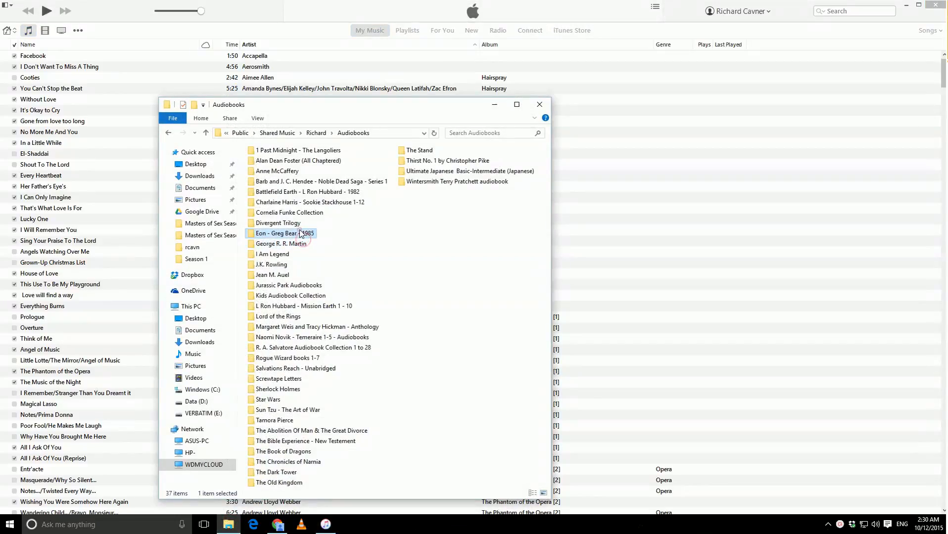
pyautogui.doubleClick(284, 234)
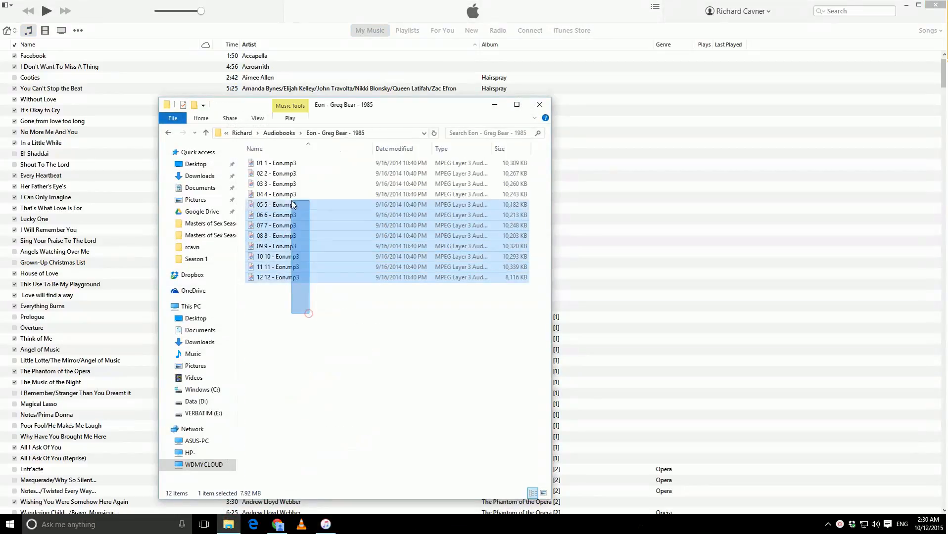
pyautogui.moveTo(290, 203); pyautogui.dragTo(622, 200)
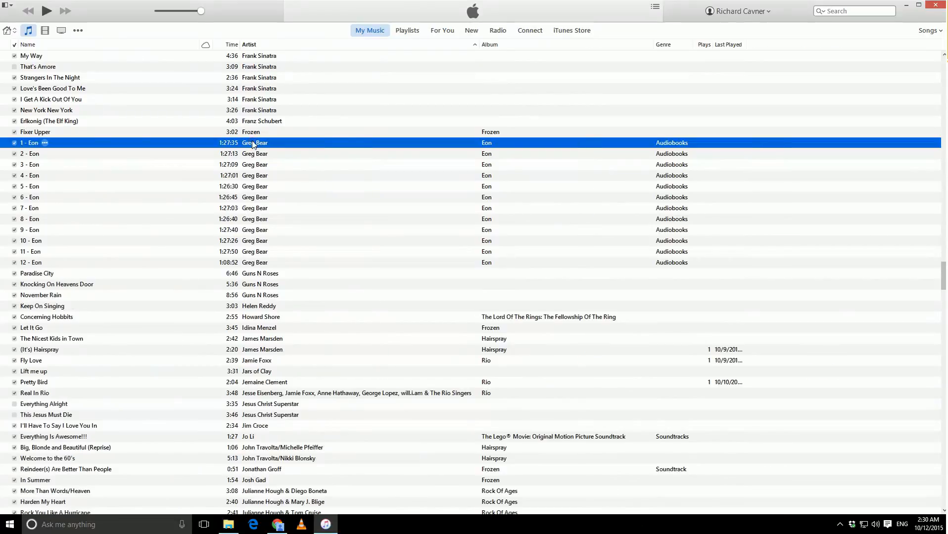
# - Create a Greg Bear - Eon playlist from the twelve selected Eon tracks
pyautogui.click(406, 30)
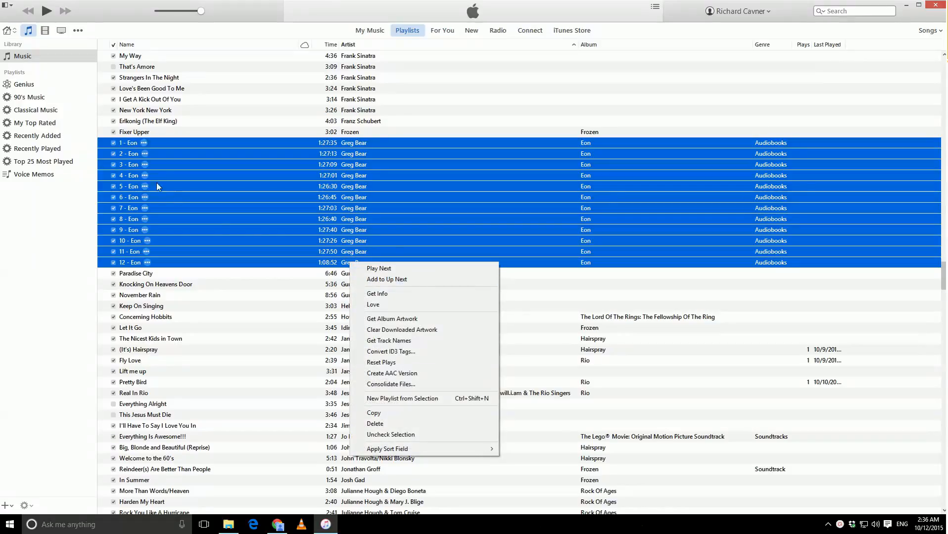
pyautogui.moveTo(22, 162)
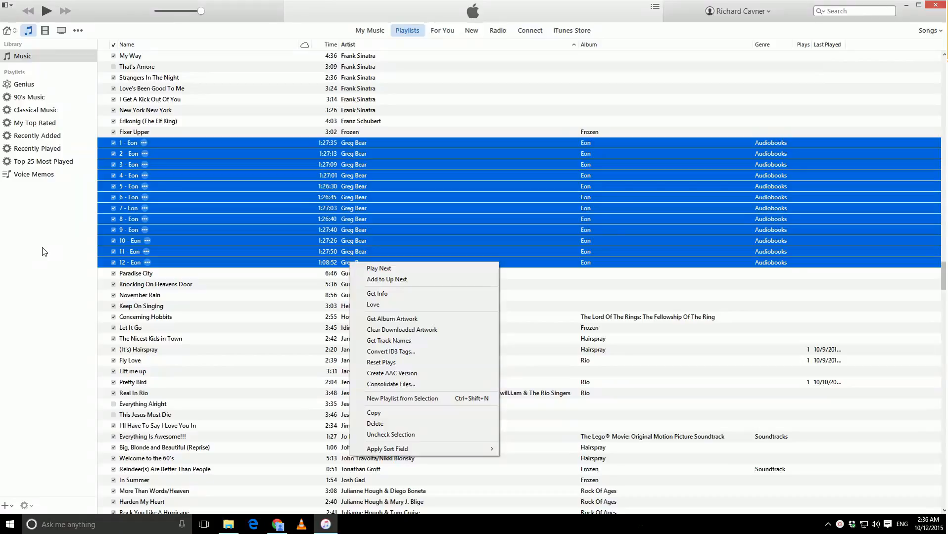
pyautogui.moveTo(426, 398)
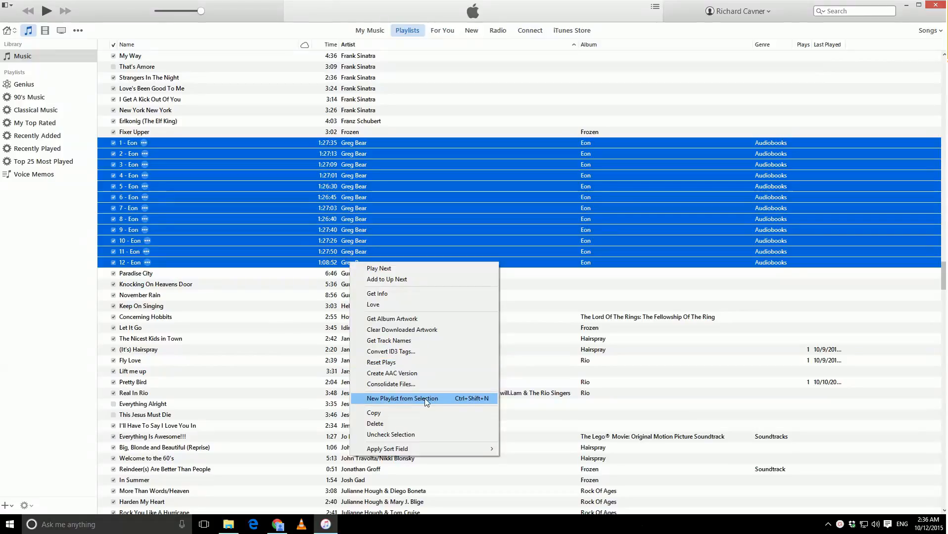
pyautogui.click(402, 399)
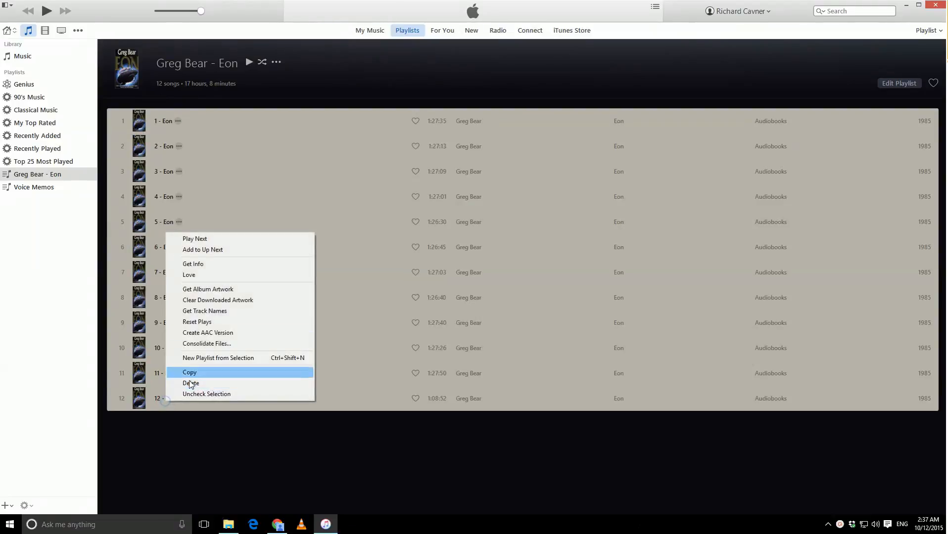
# - In the tracks' shared info Options, change the media kind away from Music
pyautogui.click(193, 264)
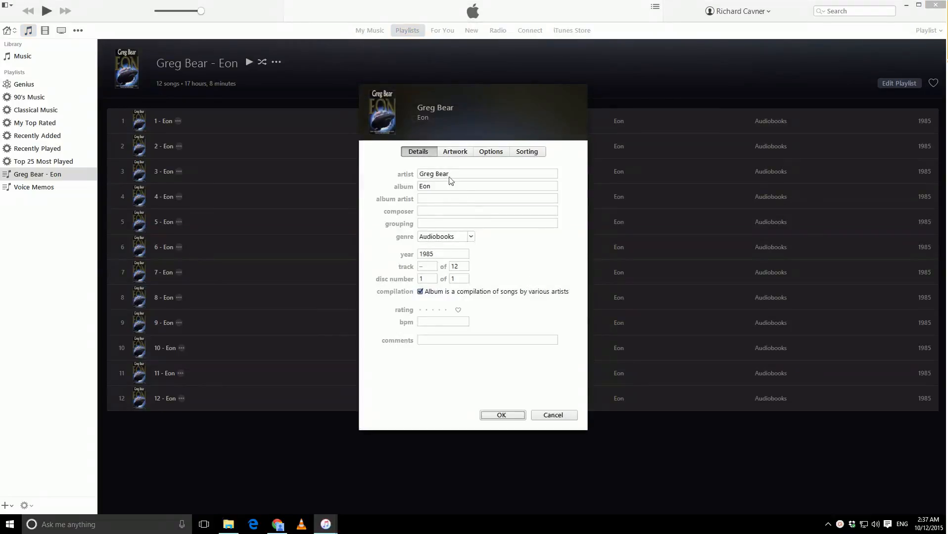
pyautogui.click(490, 151)
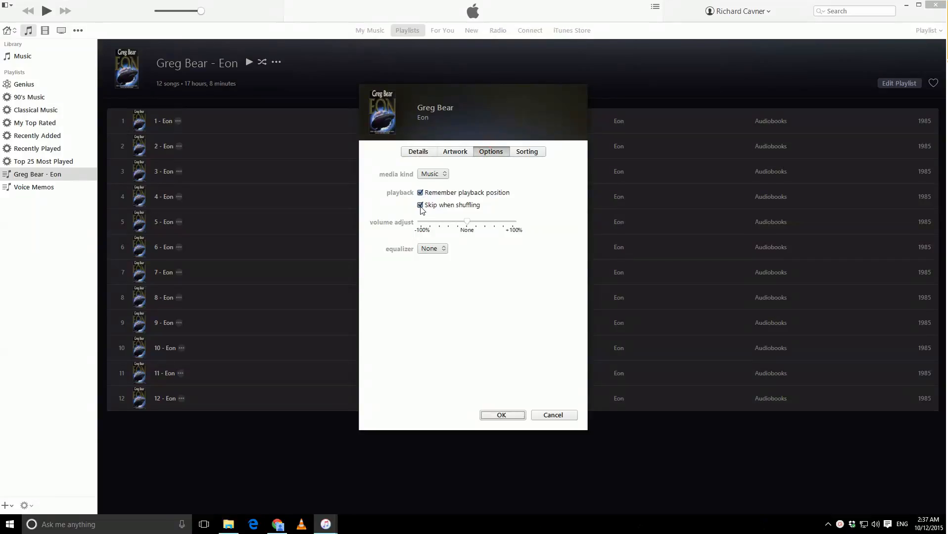
pyautogui.click(501, 416)
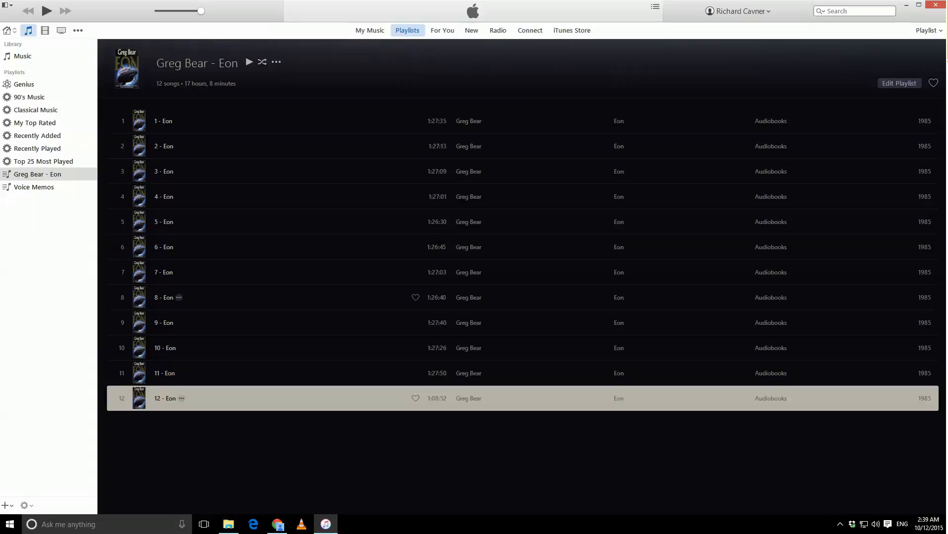
pyautogui.moveTo(475, 306)
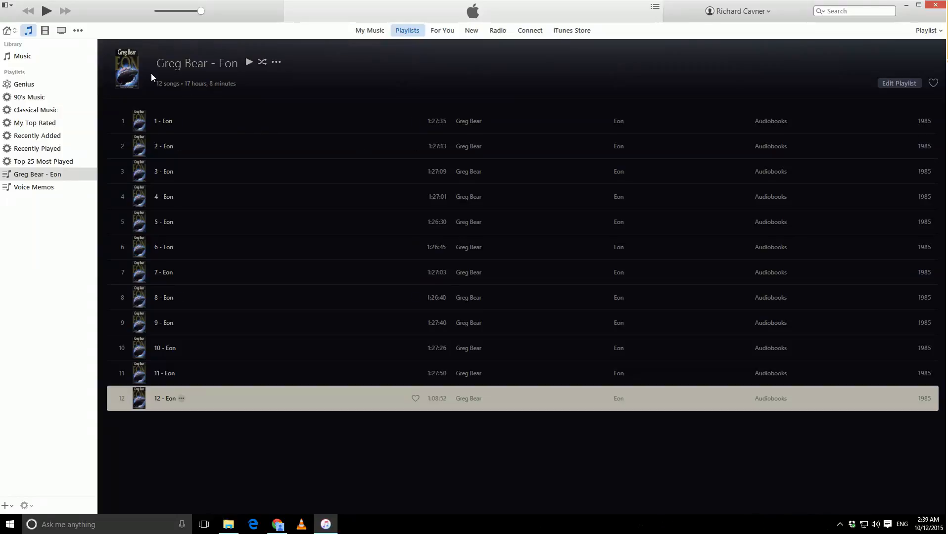
# - Delete the Greg Bear - Eon playlist and return to the full Music library list
pyautogui.click(77, 30)
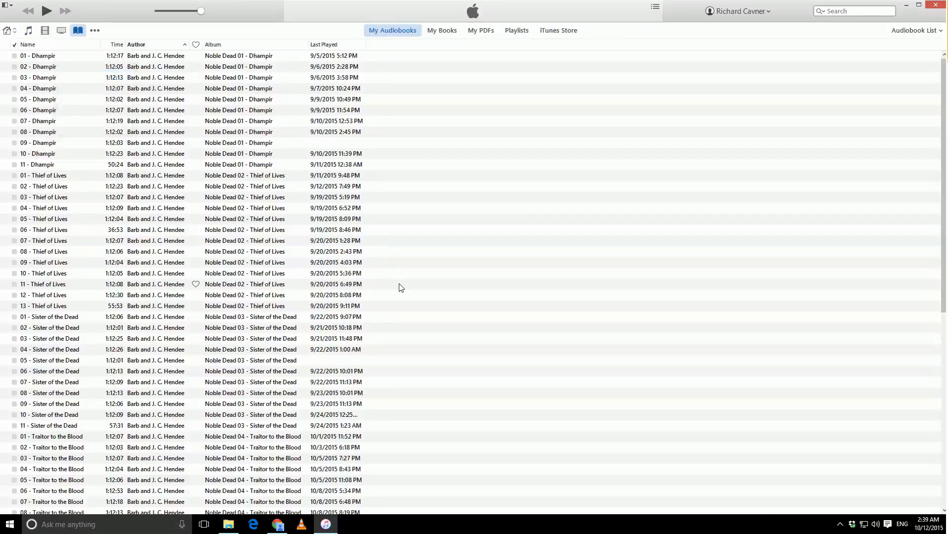
pyautogui.moveTo(280, 200)
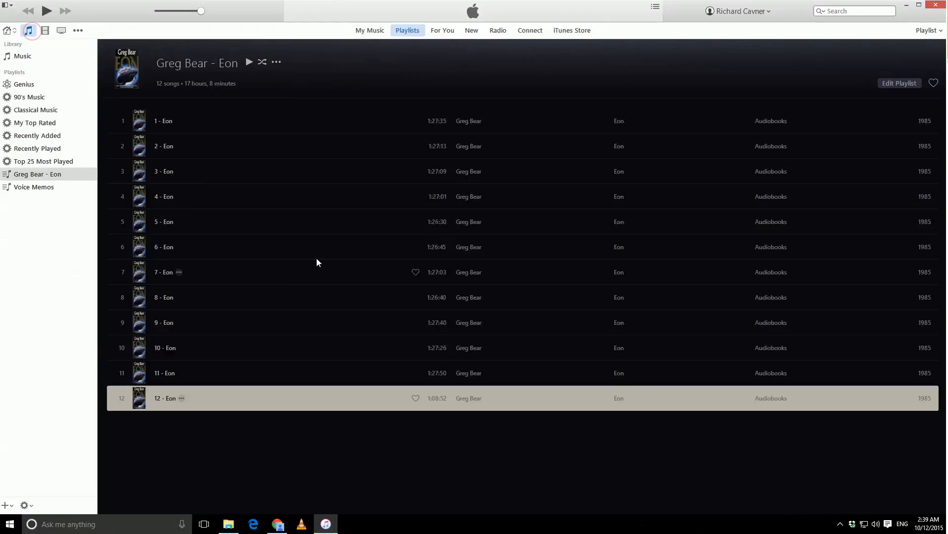
pyautogui.rightClick(38, 174)
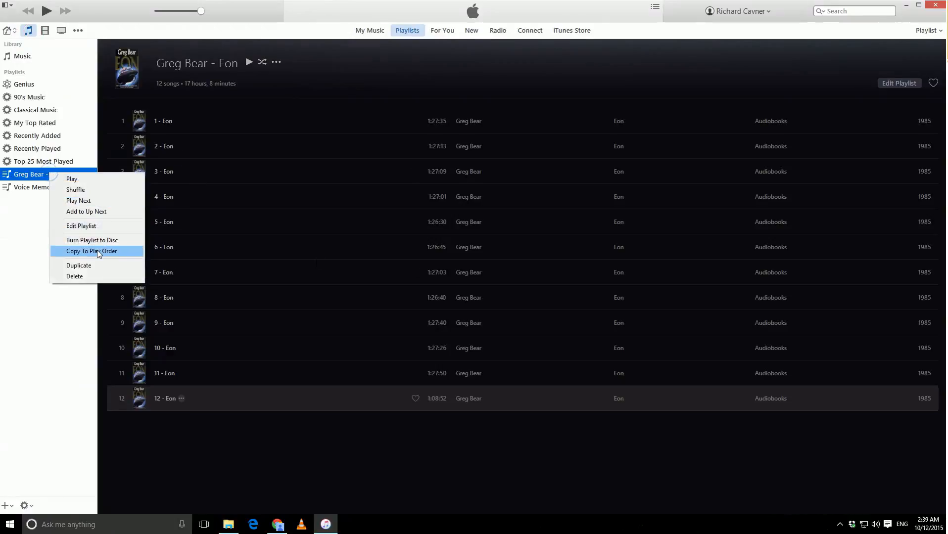
pyautogui.click(74, 276)
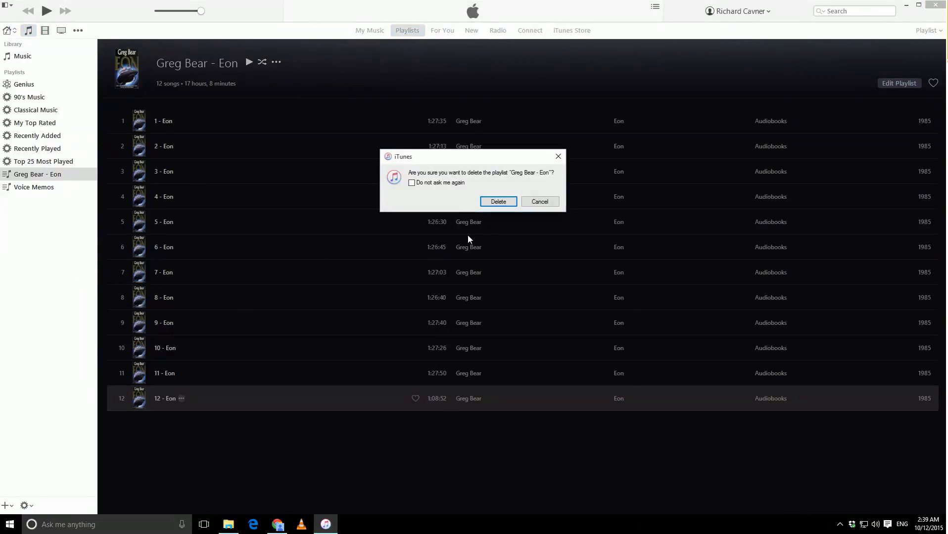
pyautogui.click(498, 201)
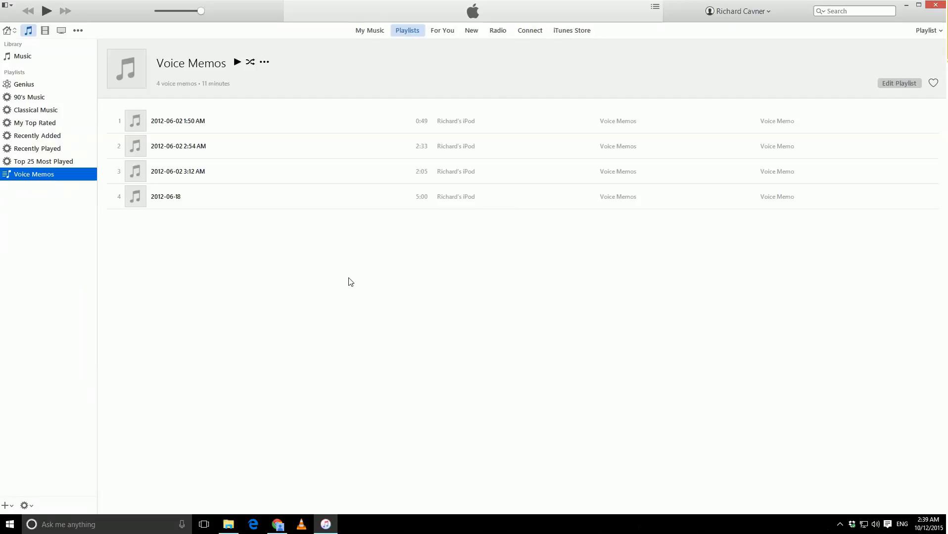
pyautogui.click(24, 55)
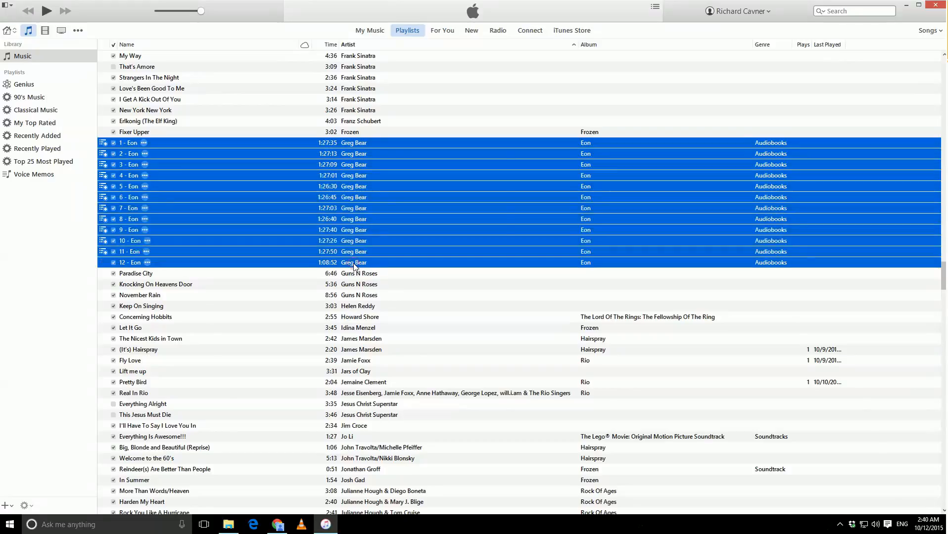
# - Set the twelve Eon tracks' media kind to Audiobook via Get Info Options
pyautogui.rightClick(353, 262)
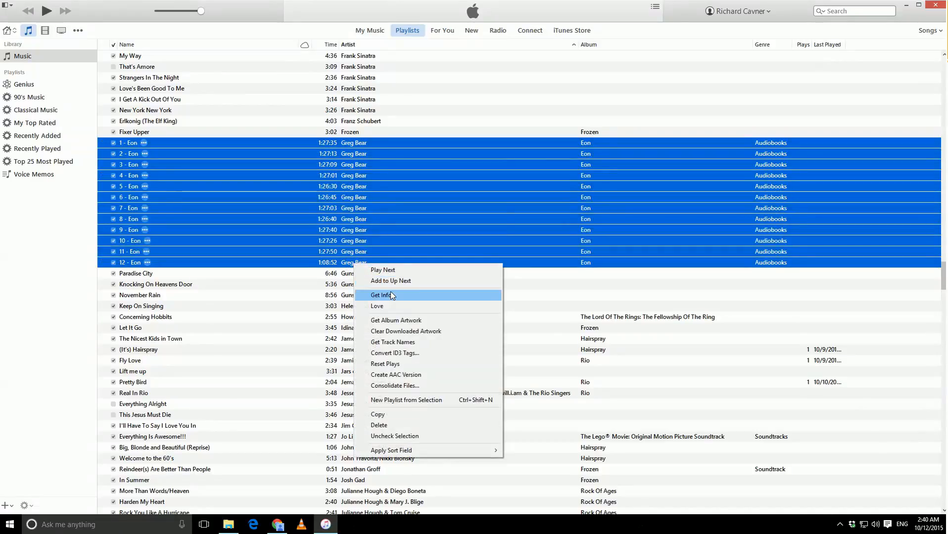
pyautogui.click(382, 296)
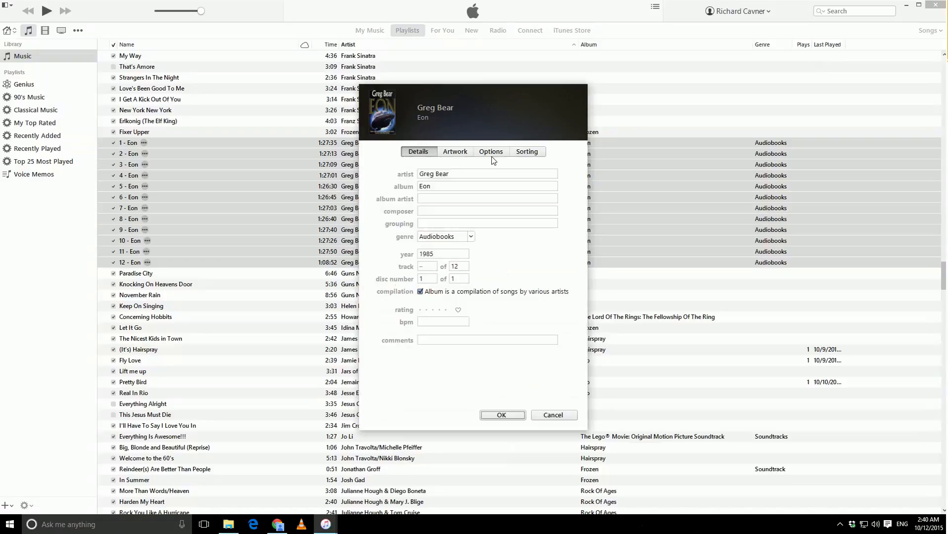
pyautogui.click(489, 151)
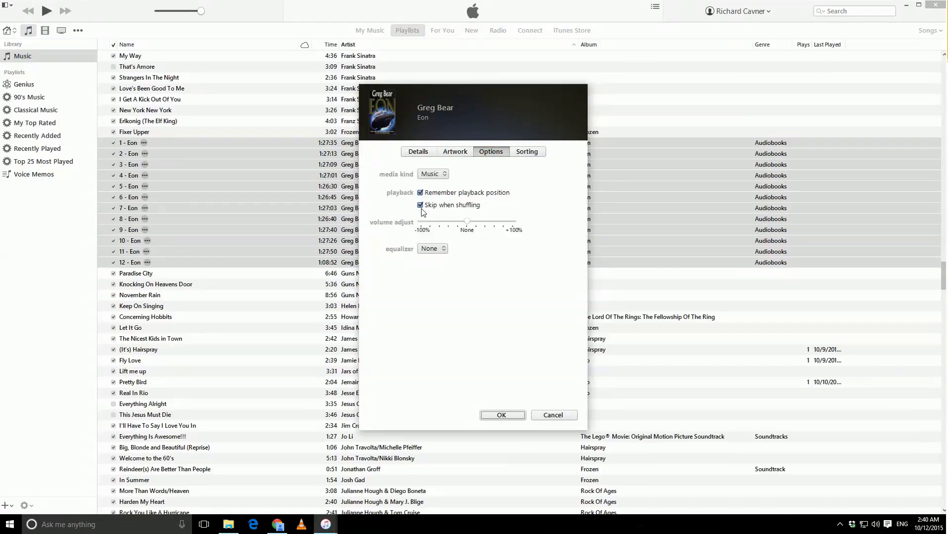
pyautogui.click(432, 174)
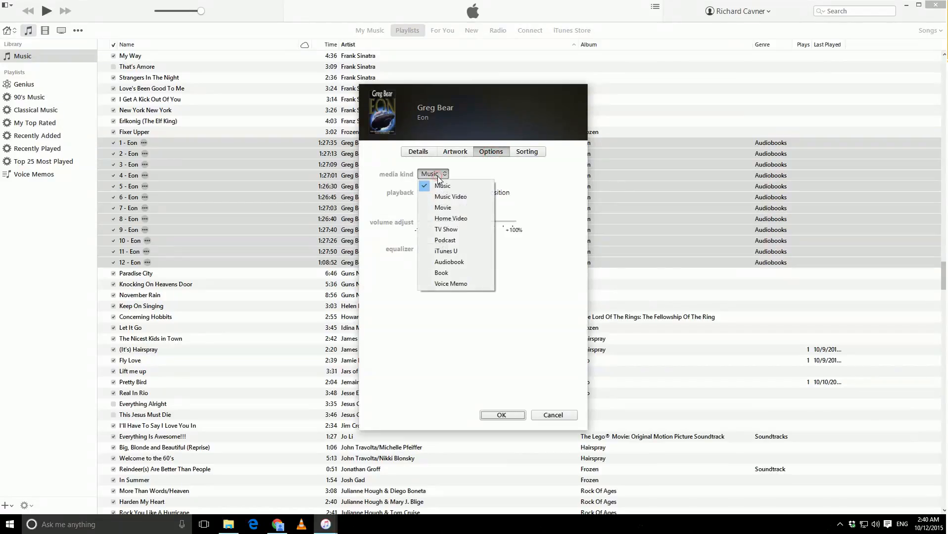
pyautogui.moveTo(443, 208)
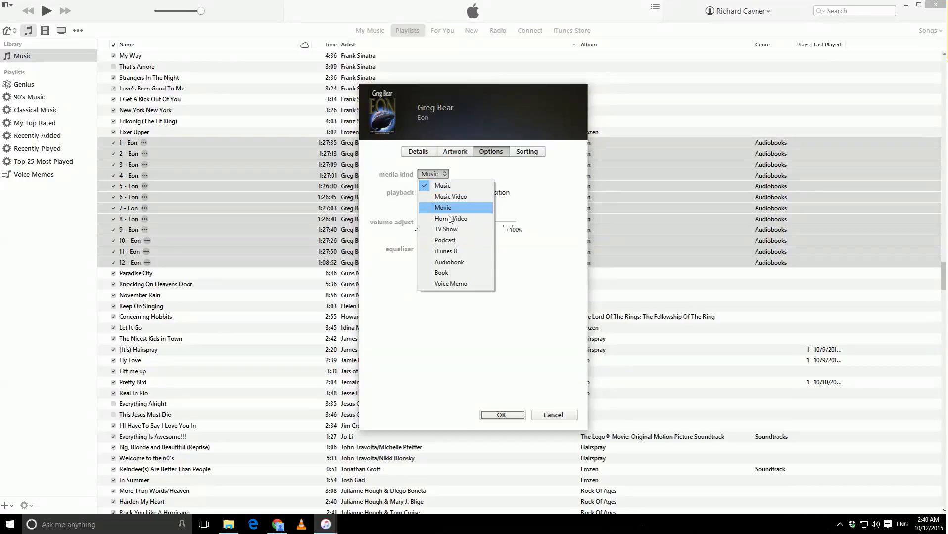
pyautogui.click(448, 262)
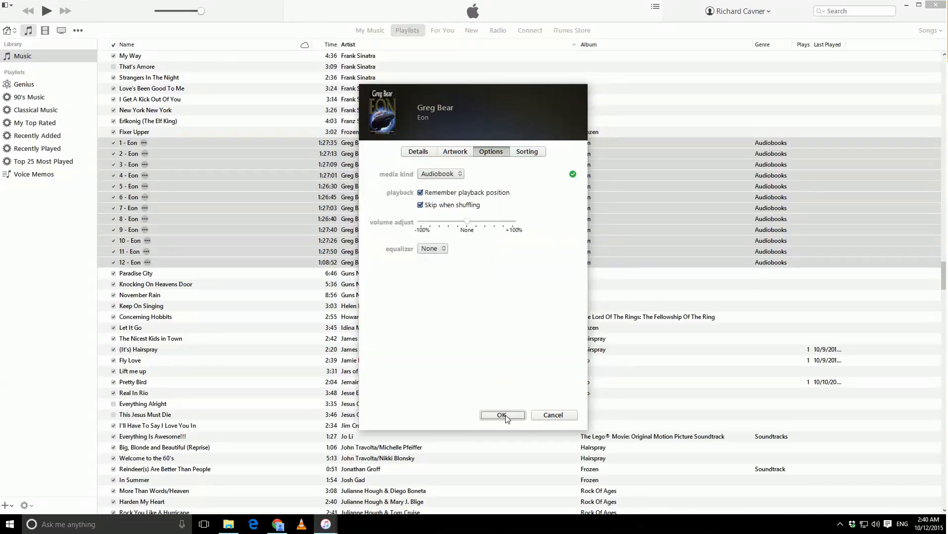
pyautogui.click(502, 416)
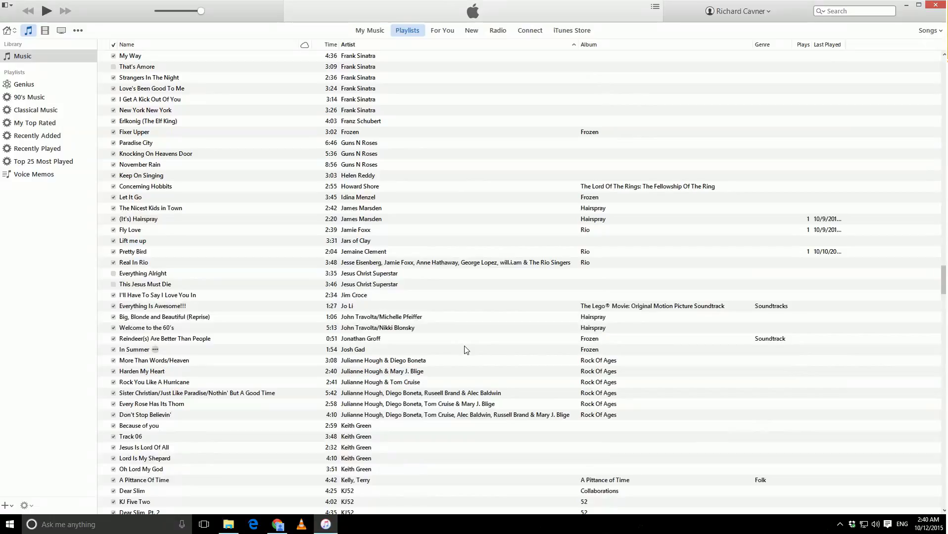
pyautogui.moveTo(80, 23)
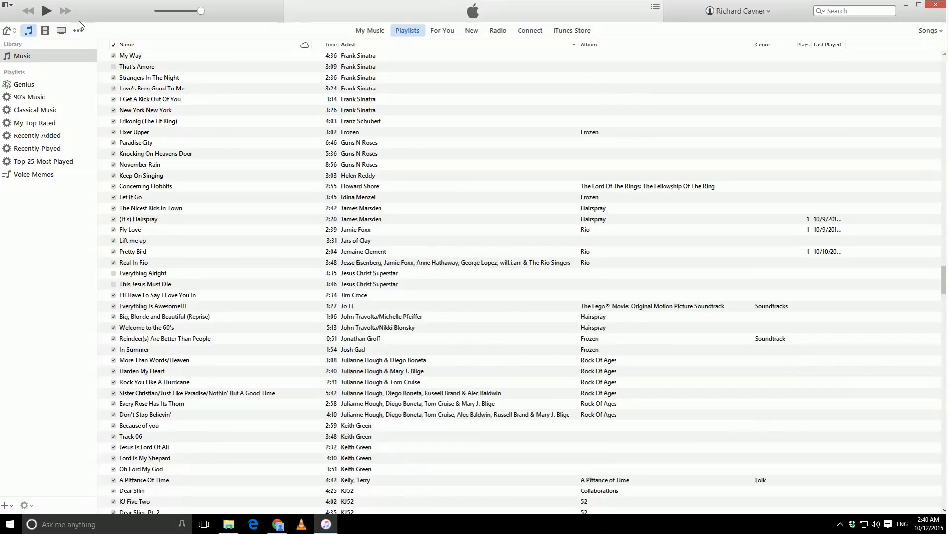
# - View the Eon tracks under Books > My Audiobooks, then switch to the browser
pyautogui.click(77, 30)
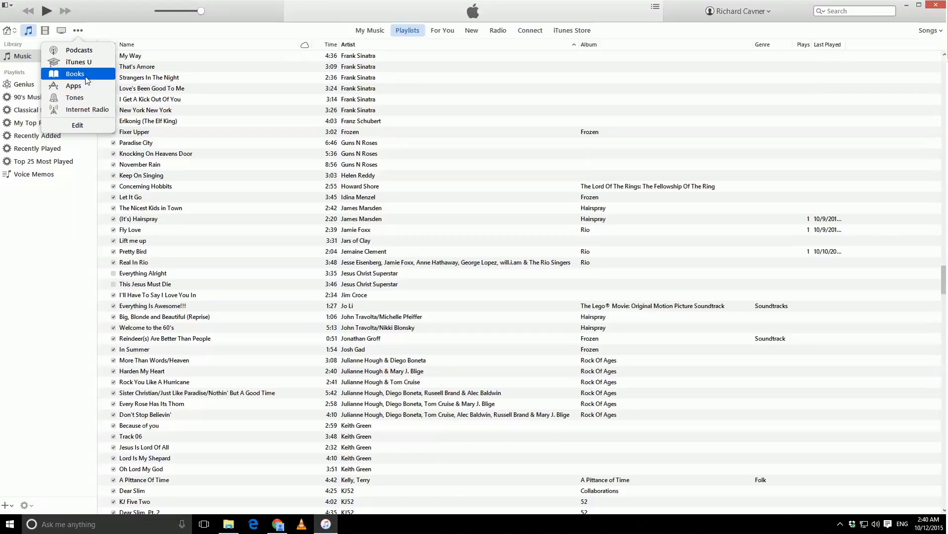
pyautogui.click(74, 74)
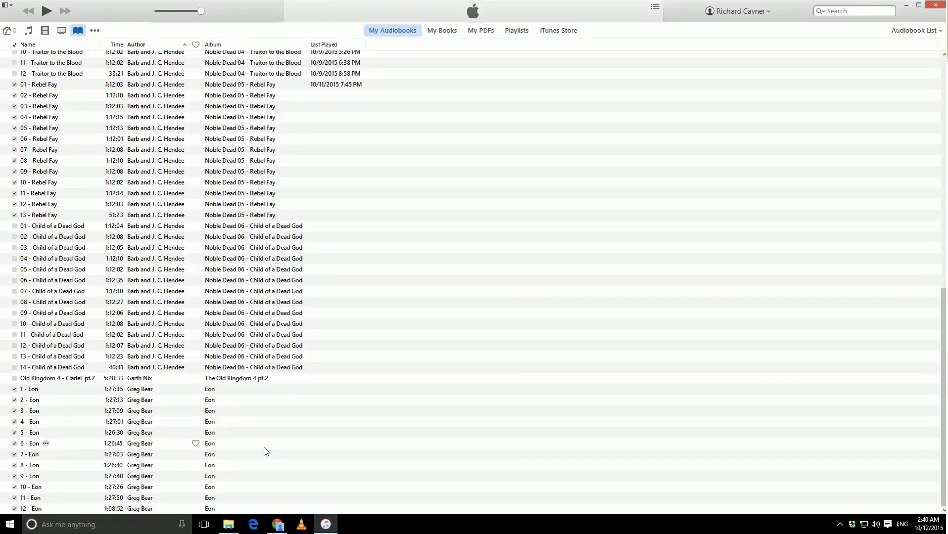
pyautogui.click(52, 236)
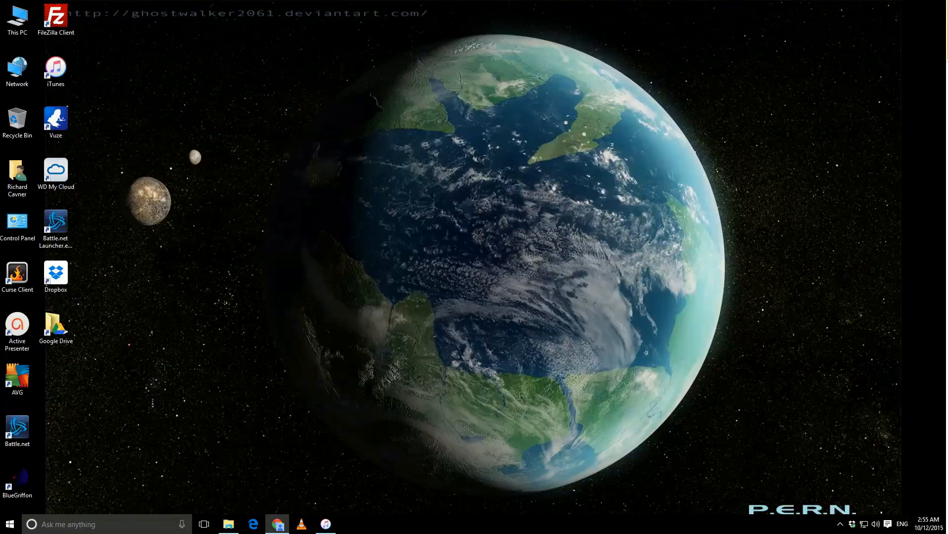
pyautogui.click(277, 525)
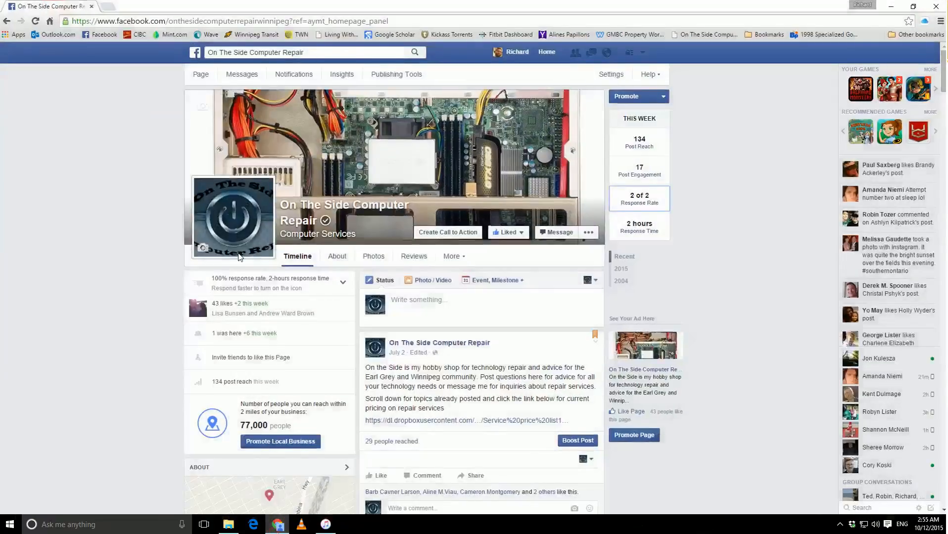